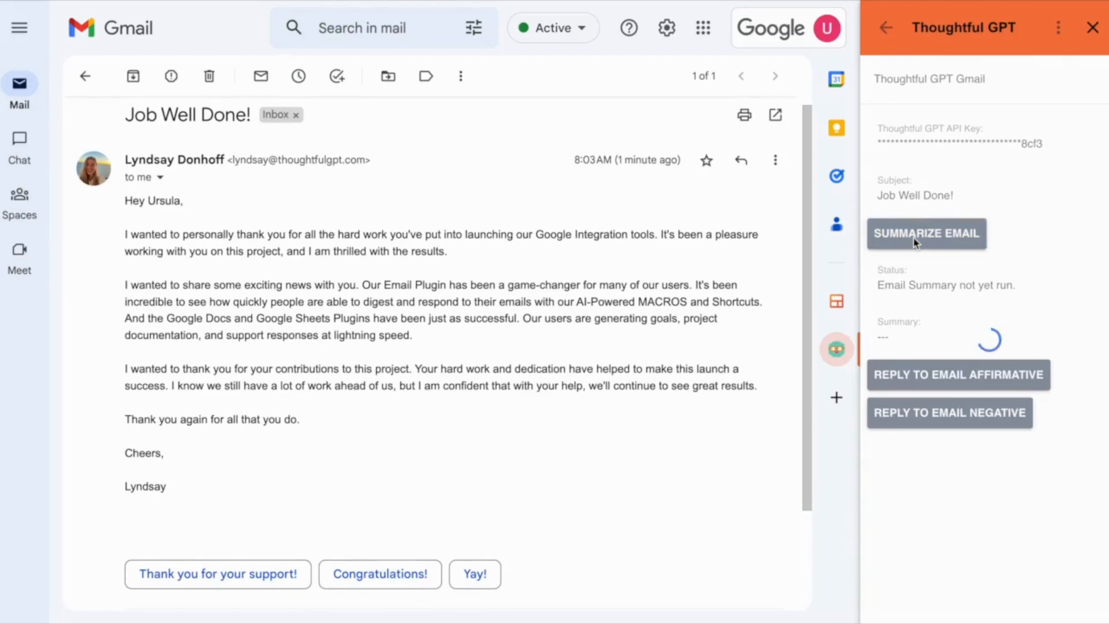
Step: Summarize the 'Job Well Done!' email and draft an affirmative, grateful reply to it
{"action": "left_click", "coordinate": [925, 233]}
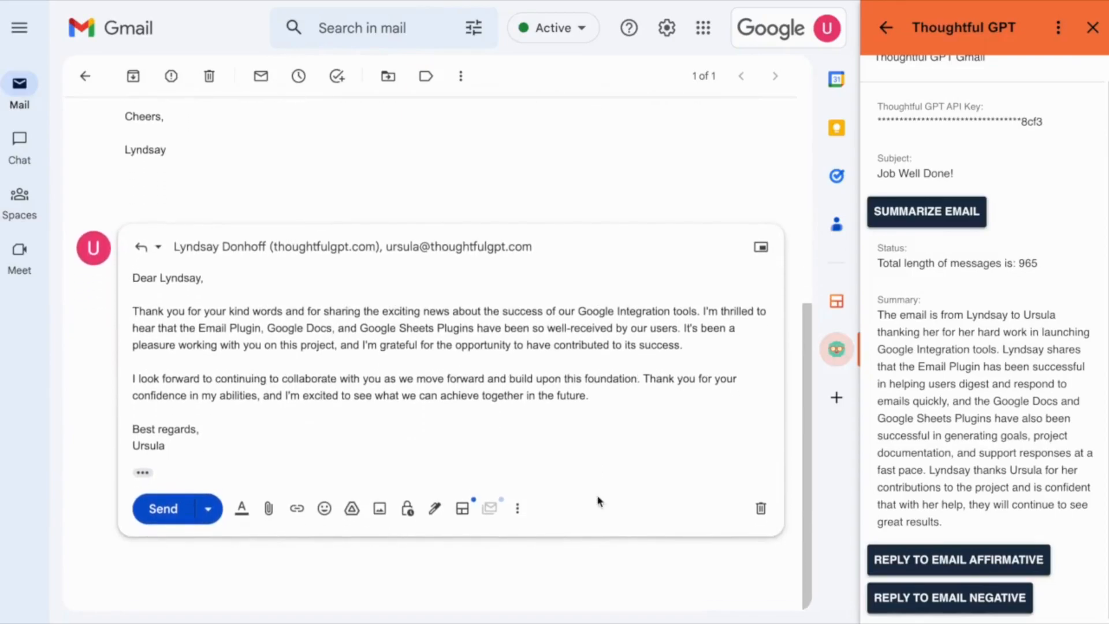
{"action": "left_click", "coordinate": [162, 508]}
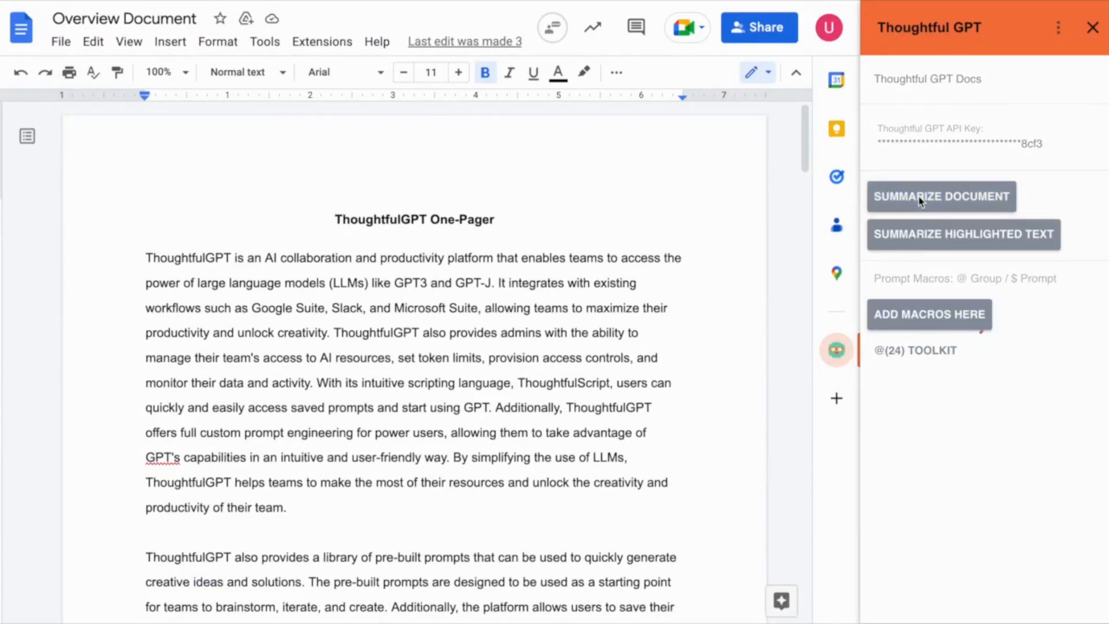
Step: Summarize the one-pager, then generate a ThoughtfulGPT Product Launch project plan via the Toolkit's Plan a Project macro
{"action": "left_click", "coordinate": [940, 196]}
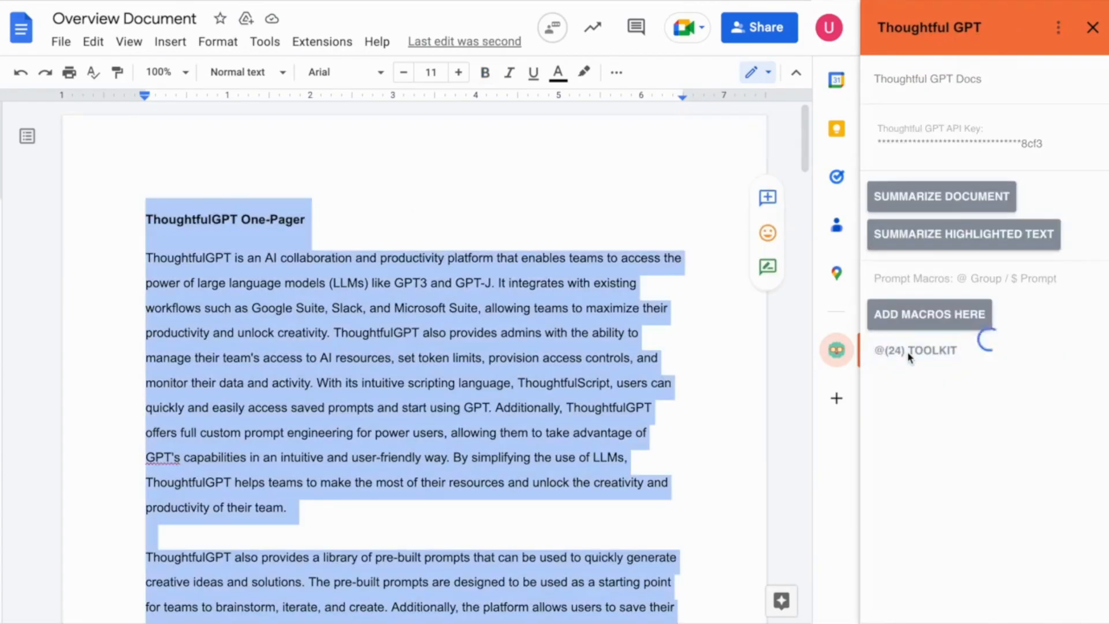
{"action": "left_click", "coordinate": [915, 350]}
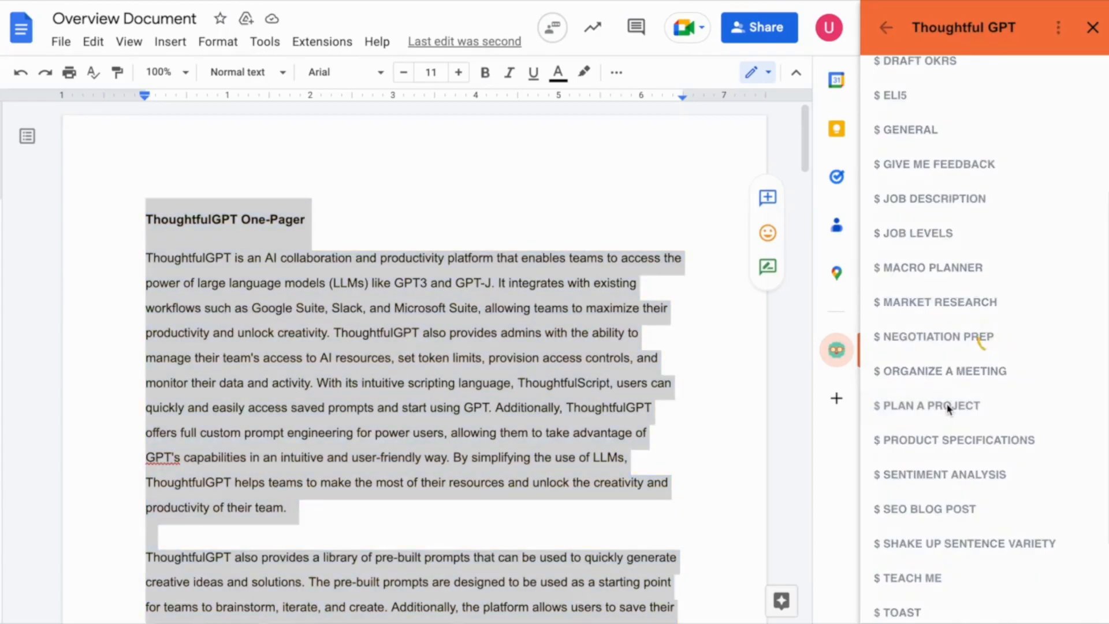
{"action": "left_click", "coordinate": [931, 406]}
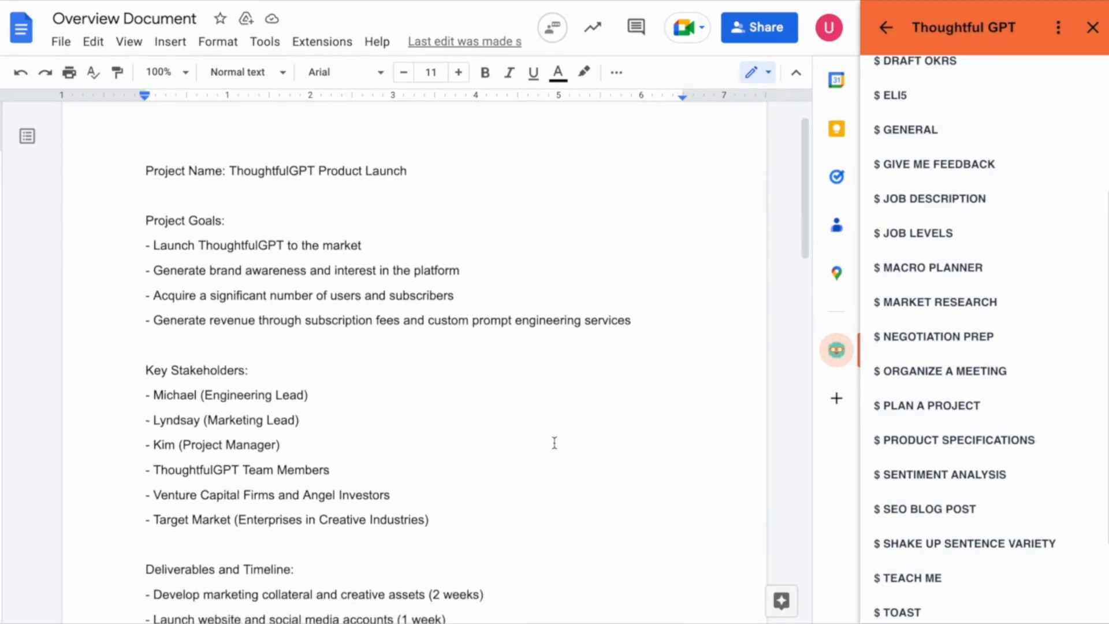
{"action": "scroll", "scroll_direction": "down", "scroll_amount": 3}
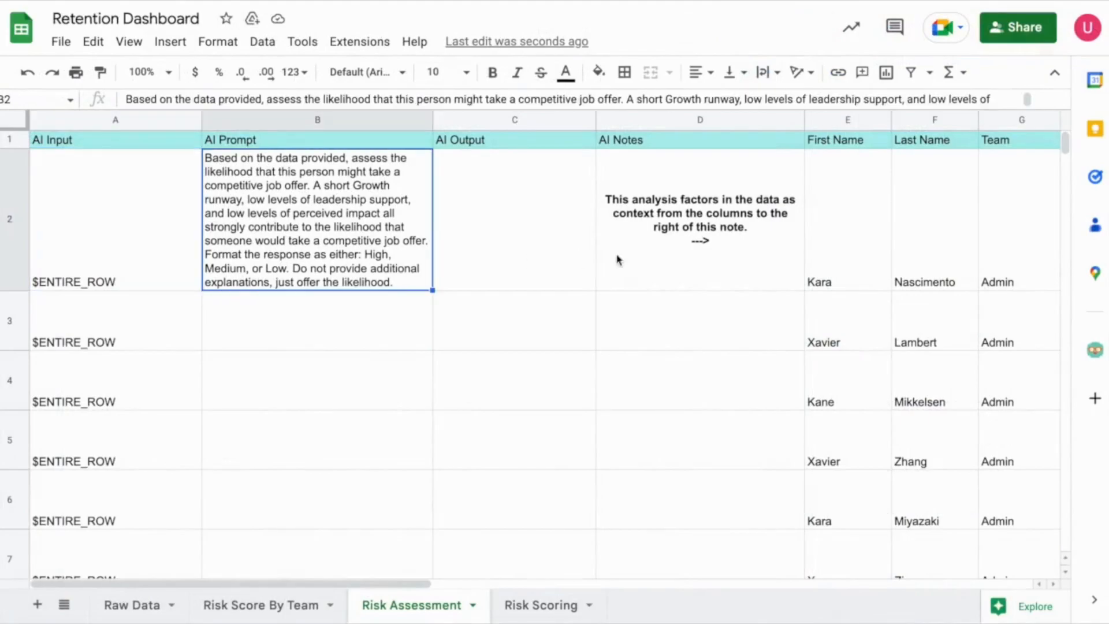
Step: Launch the add-on on Retention Dashboard, then submit a new relay token named 'Executive Team Relay Token'
{"action": "left_click", "coordinate": [1094, 349]}
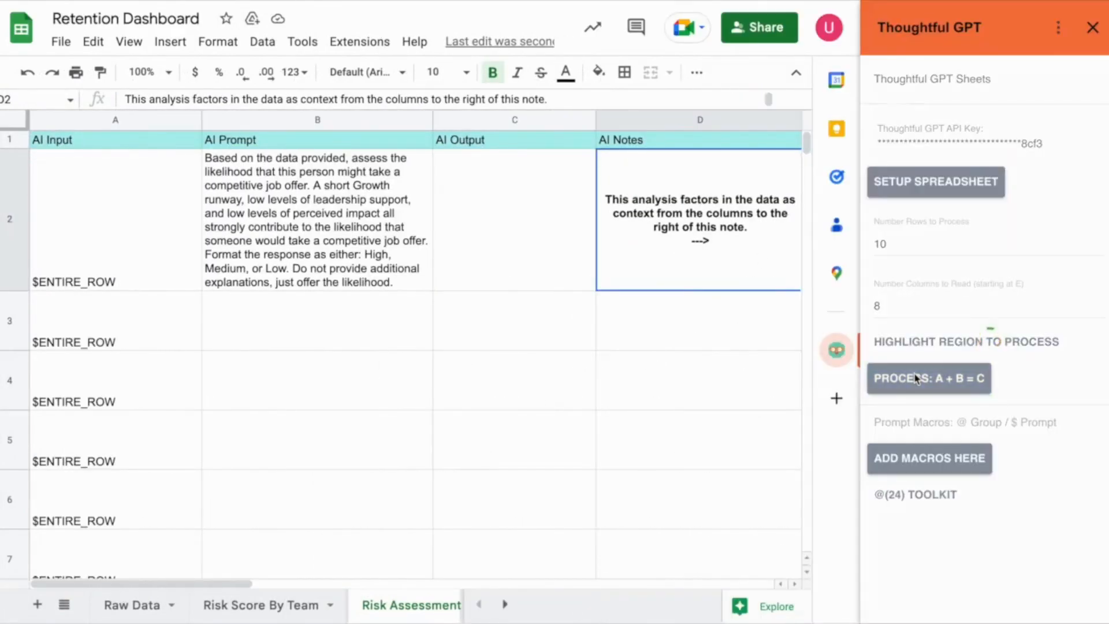
{"action": "mouse_move", "coordinate": [666, 358]}
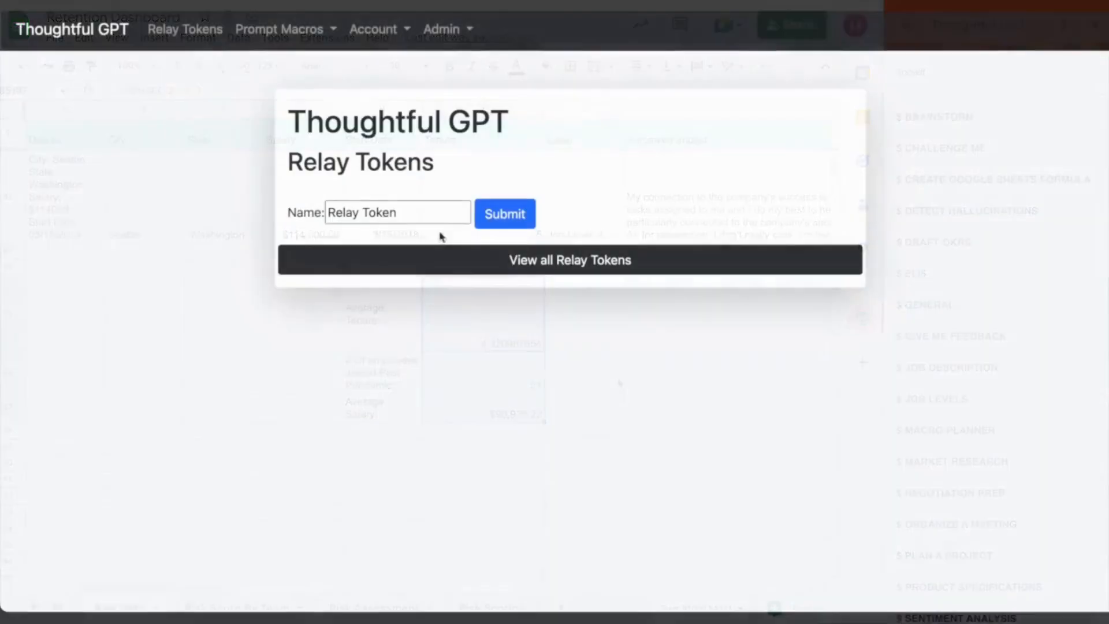
{"action": "type", "text": "Executive Team Relay Token"}
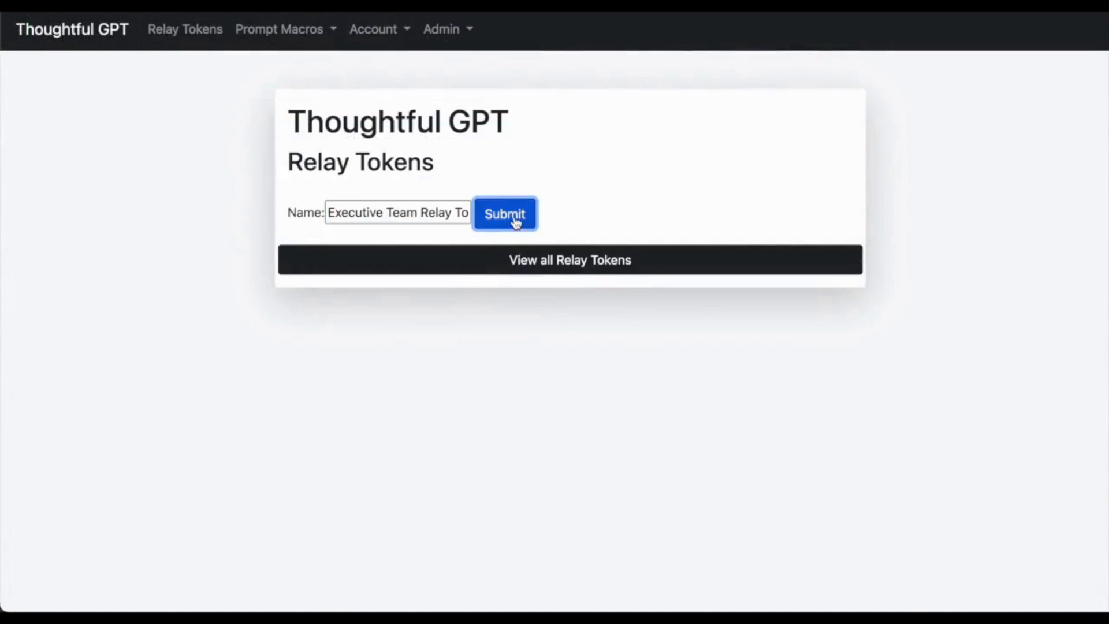
{"action": "left_click", "coordinate": [505, 214]}
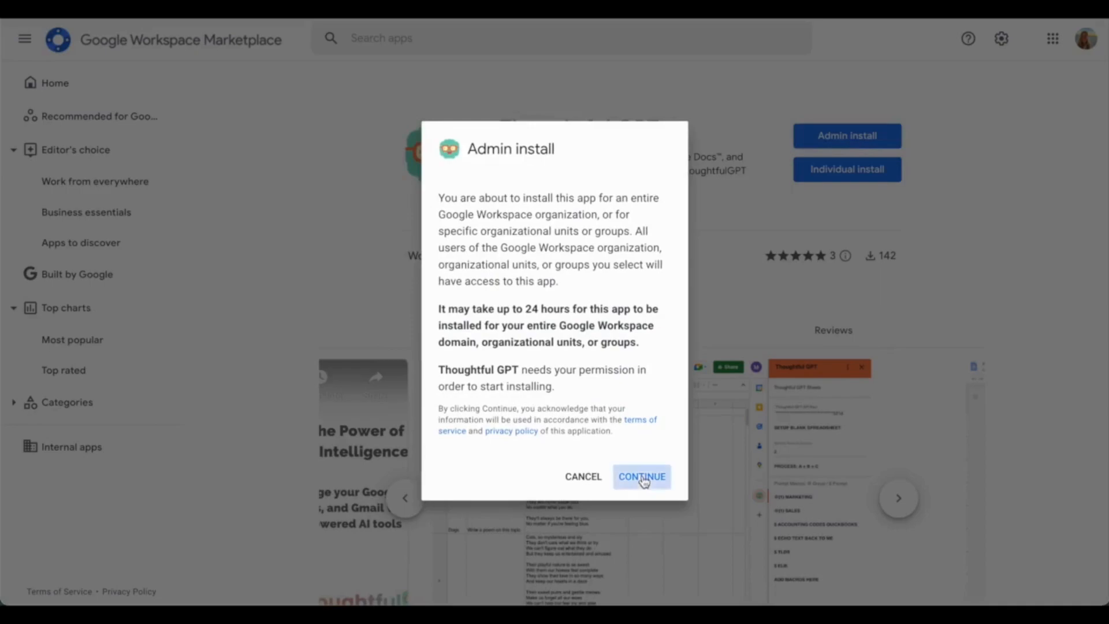
Step: Continue the admin install and finish it for the Admin group
{"action": "left_click", "coordinate": [641, 476]}
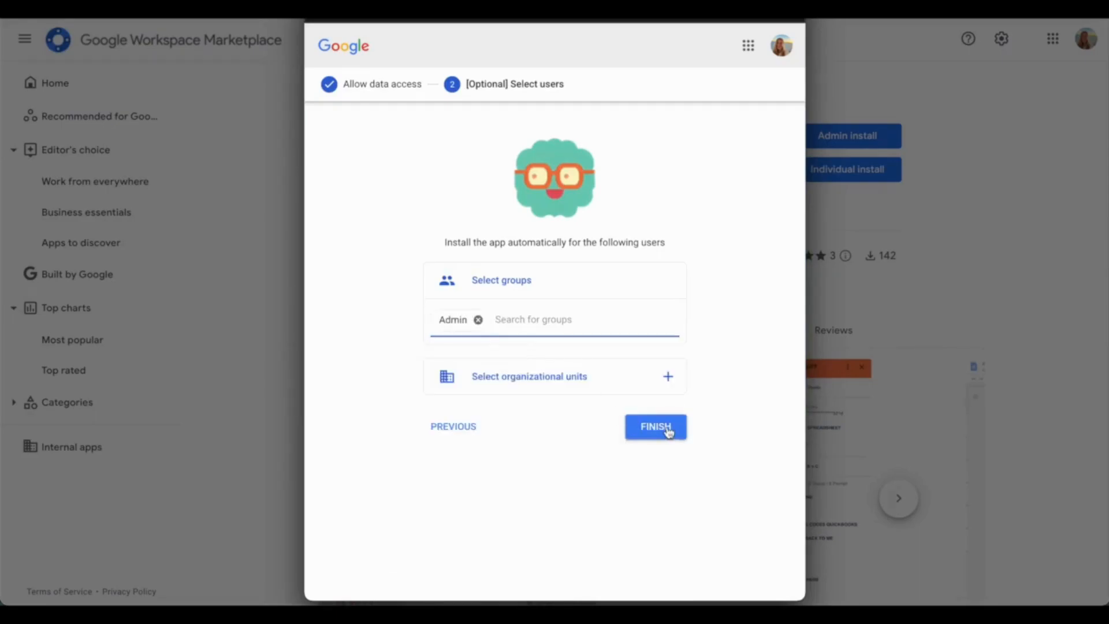
{"action": "left_click", "coordinate": [654, 426]}
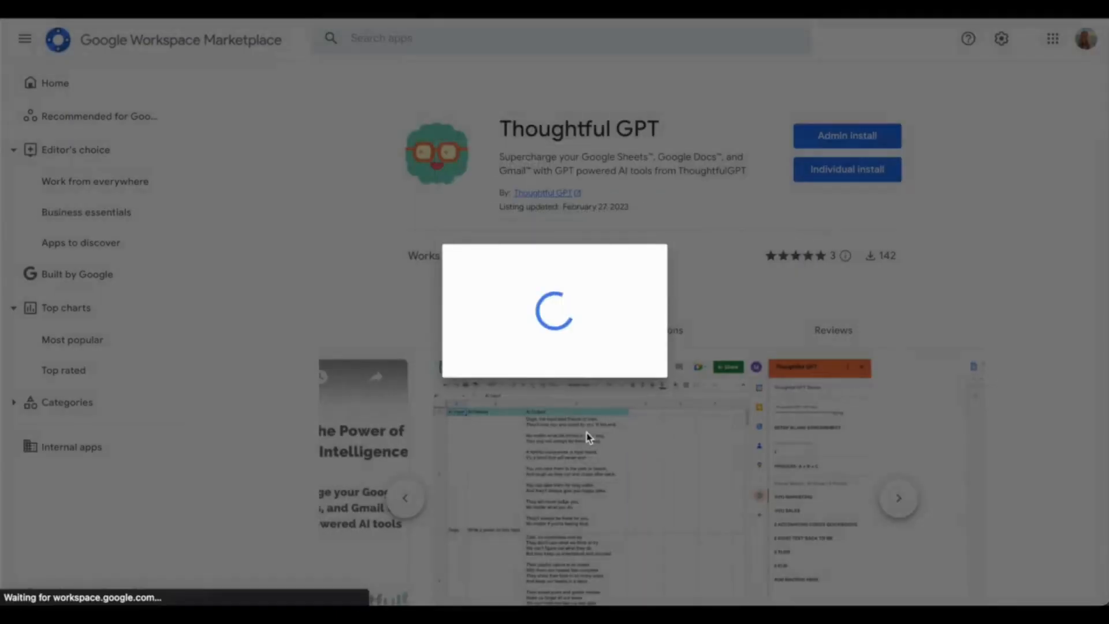